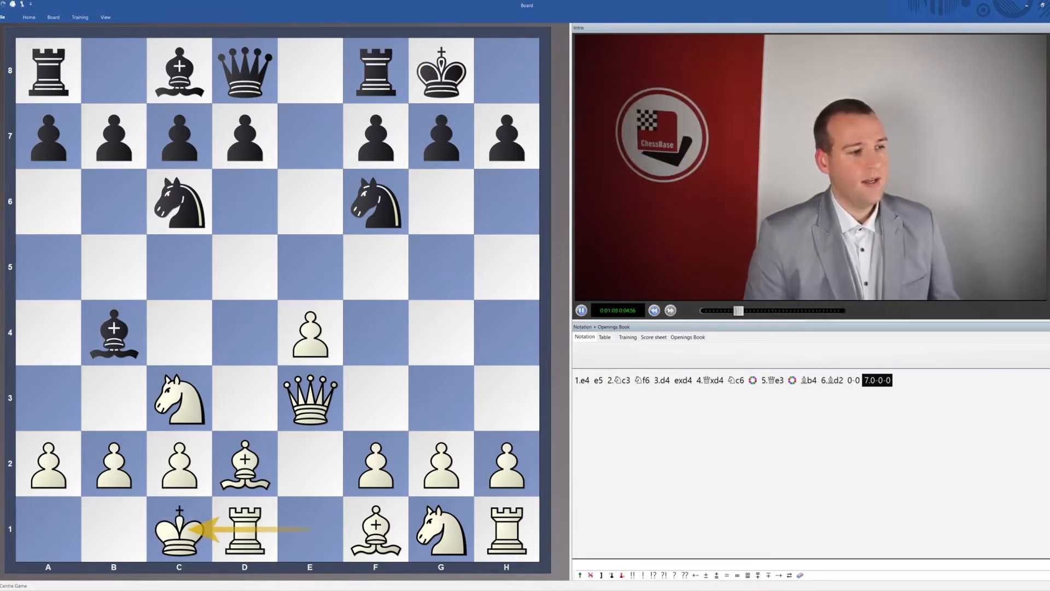
- Jump to 7.0-0-0 in the 5.Qe3 line so the board shows White castled queenside
click(670, 310)
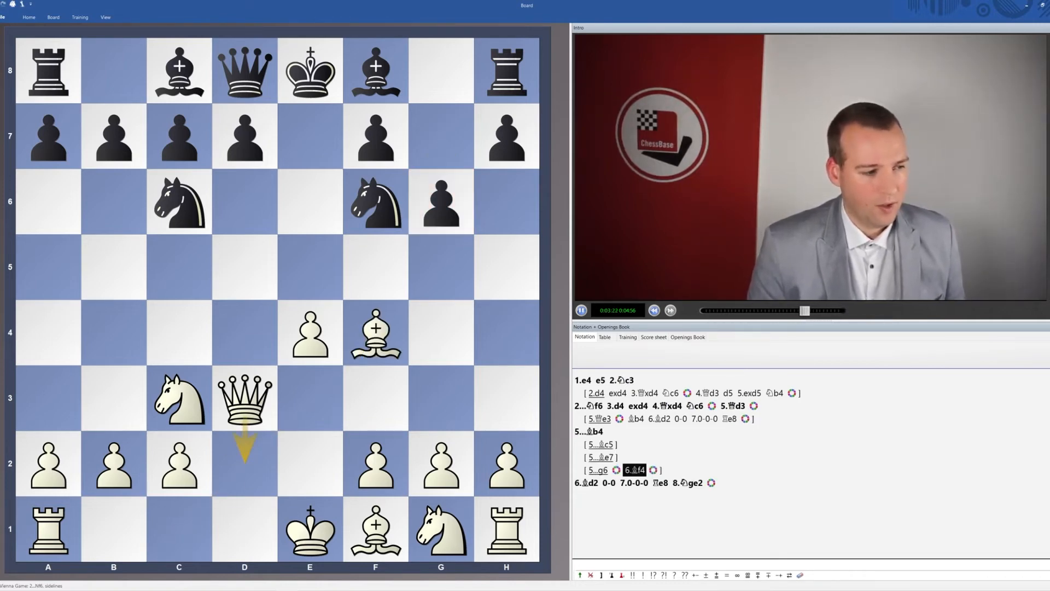
- Draw an arrow along the d2–h6 diagonal in the 5...g6 6.Bf4 position
drag(244, 464, 486, 201)
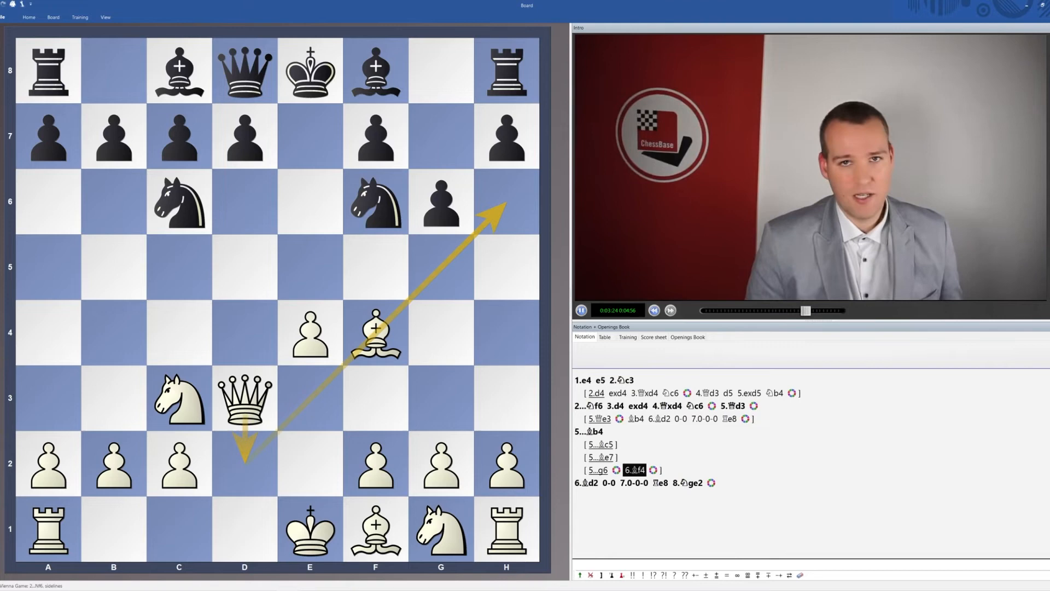